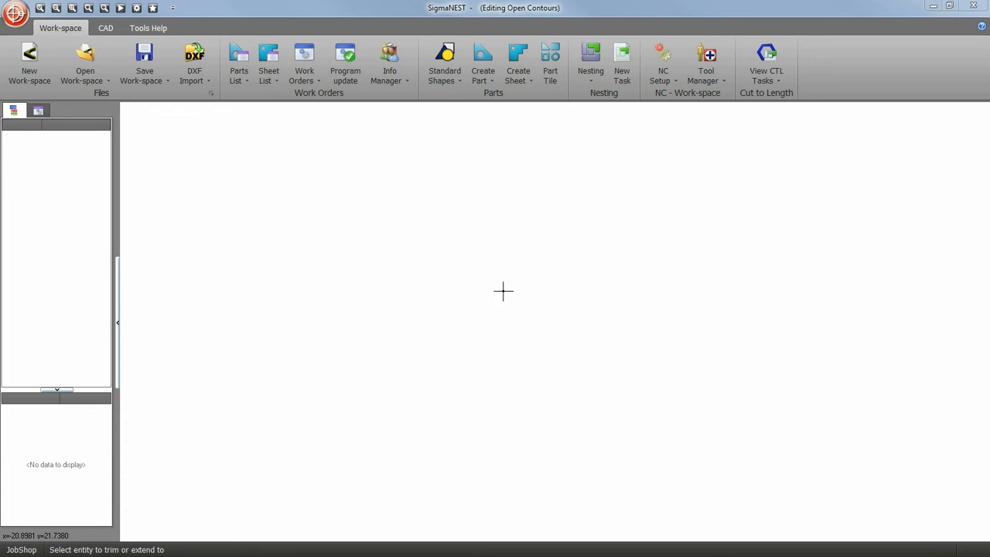
Start a DXF import from the Work-space tab to choose the open-contours file.
click(195, 62)
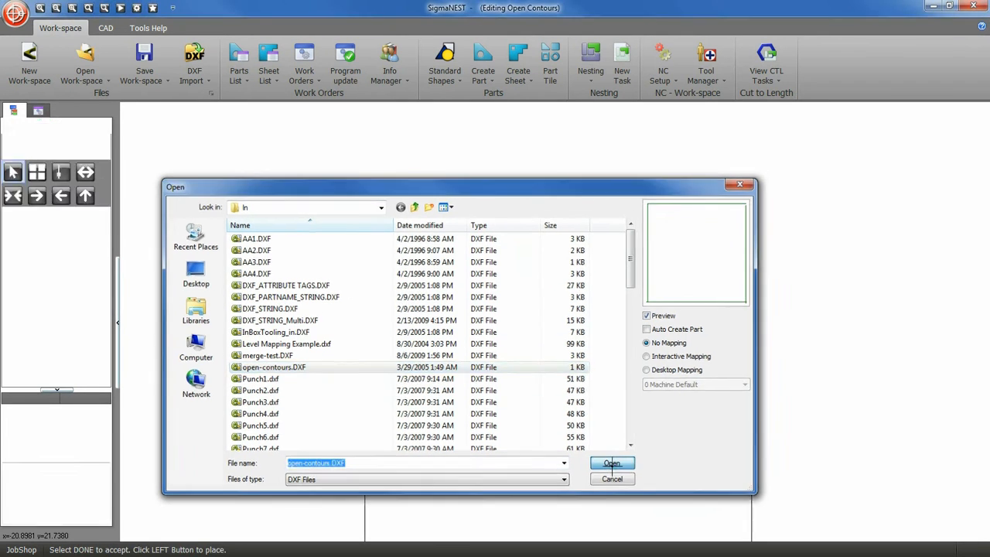
Load open-contours.DXF into the workspace and move to the CAD editing tools.
click(611, 463)
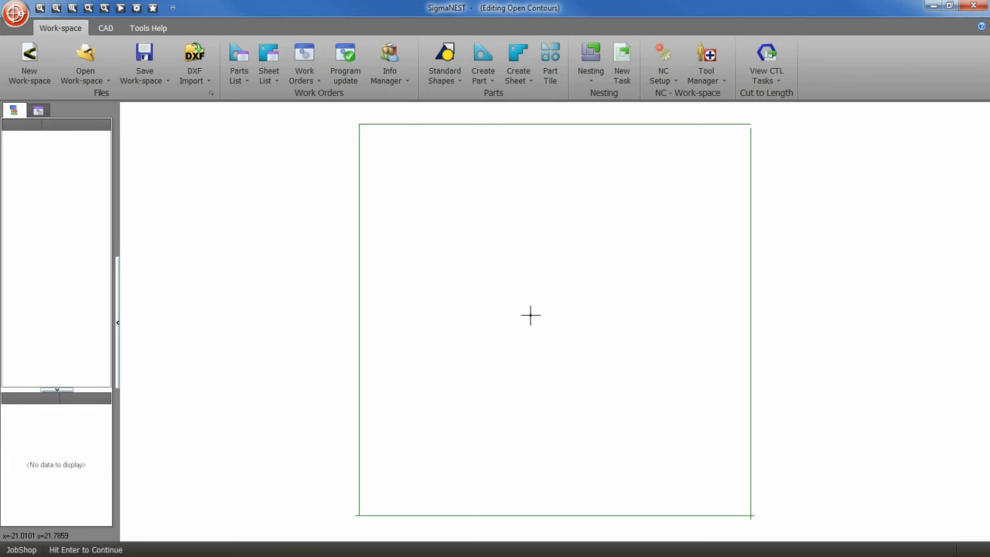
mouse_move(355, 207)
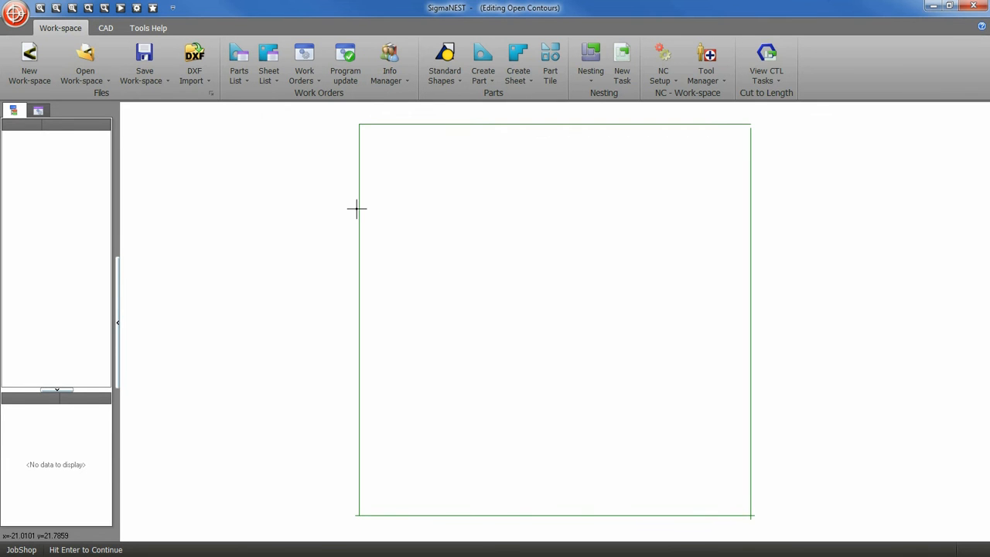
click(105, 28)
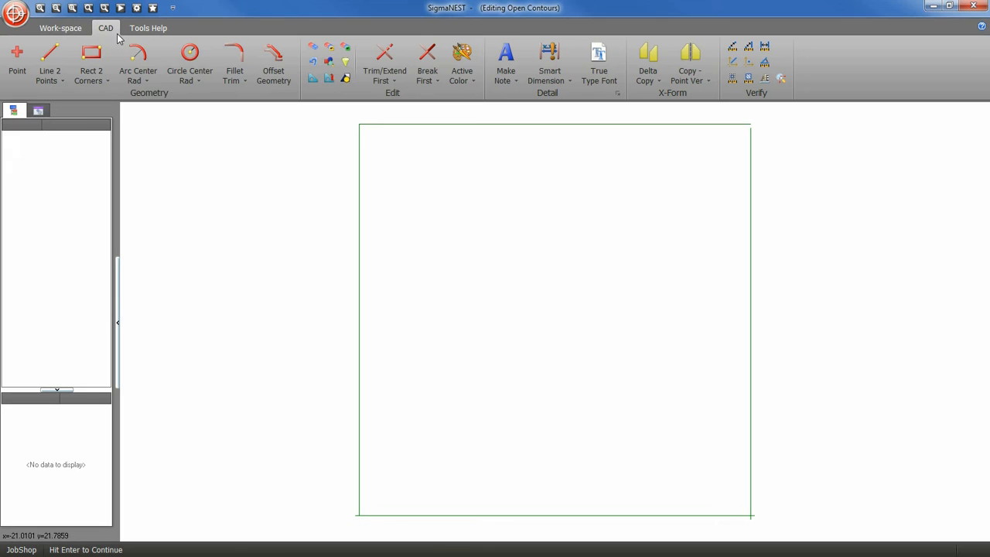
Activate Quick Trim from the Trim/Extend options to clean up the square's corner.
click(384, 81)
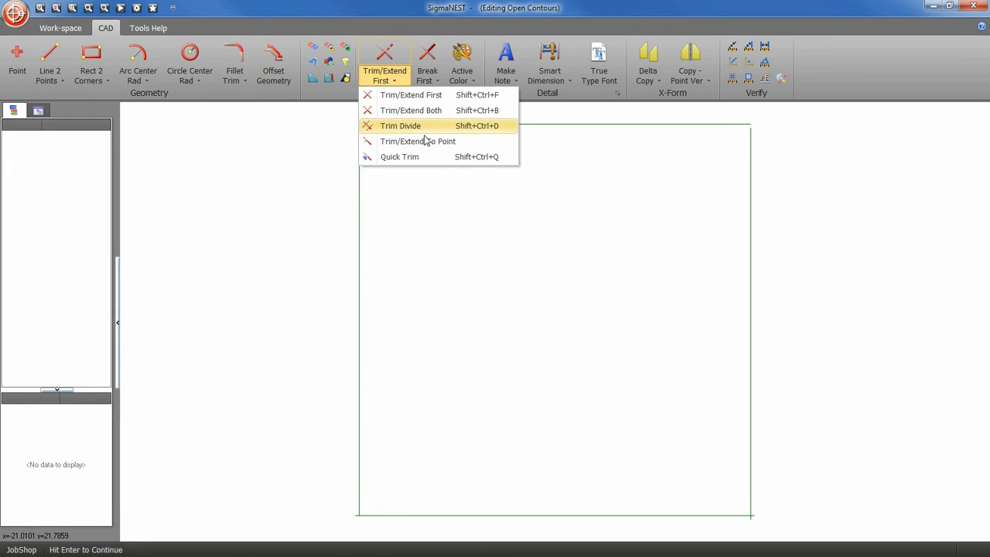
click(399, 156)
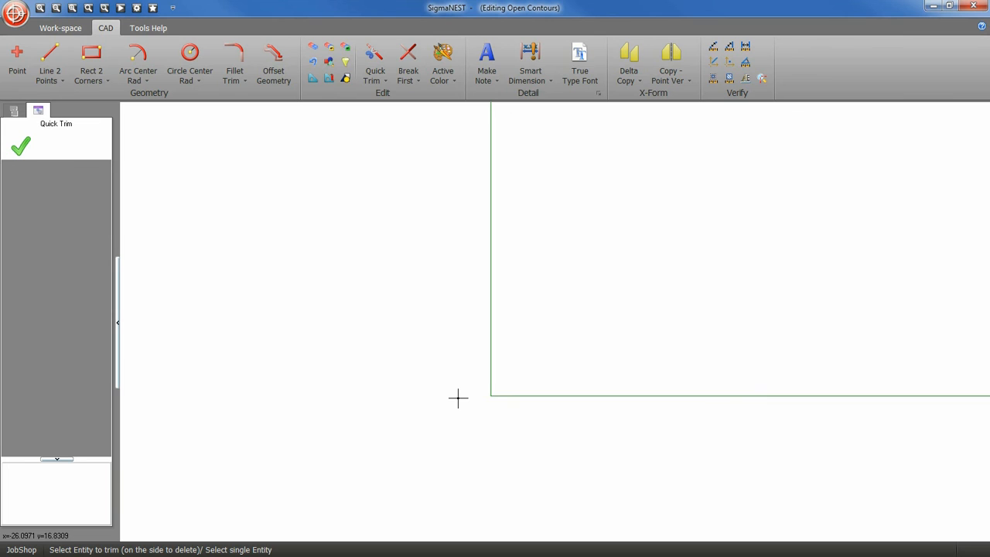
Activate Trim/Extend To Point and pick the square's top edge to extend toward the corner.
click(385, 81)
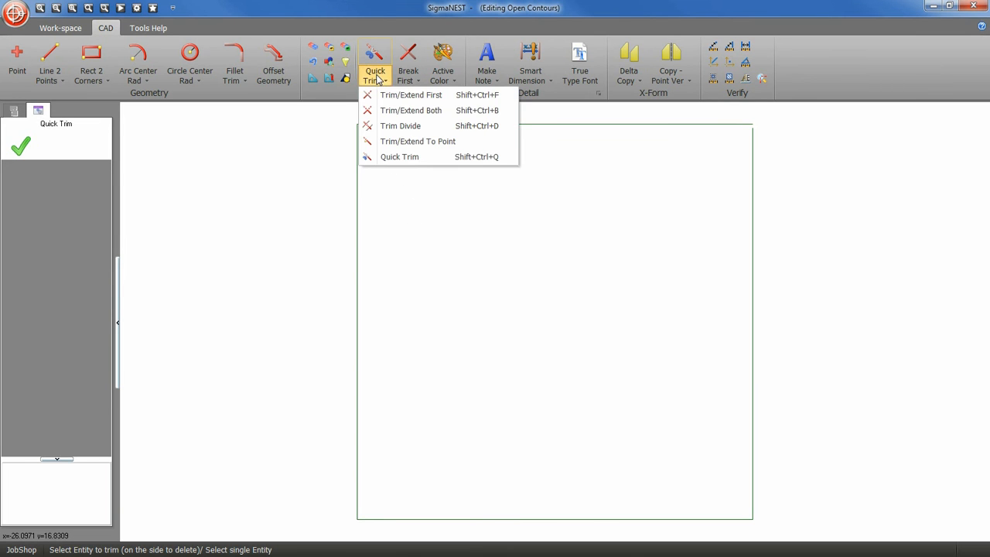
click(417, 141)
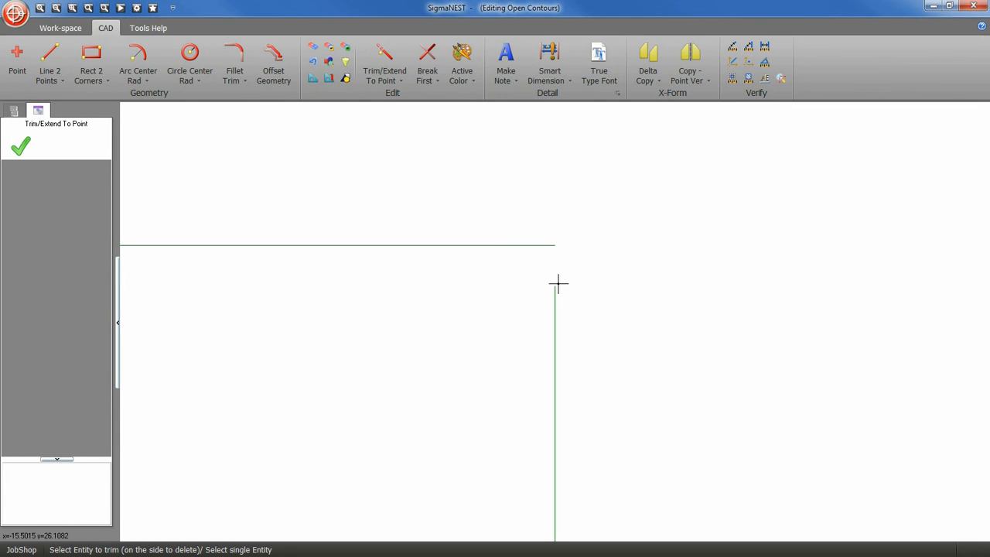
click(337, 242)
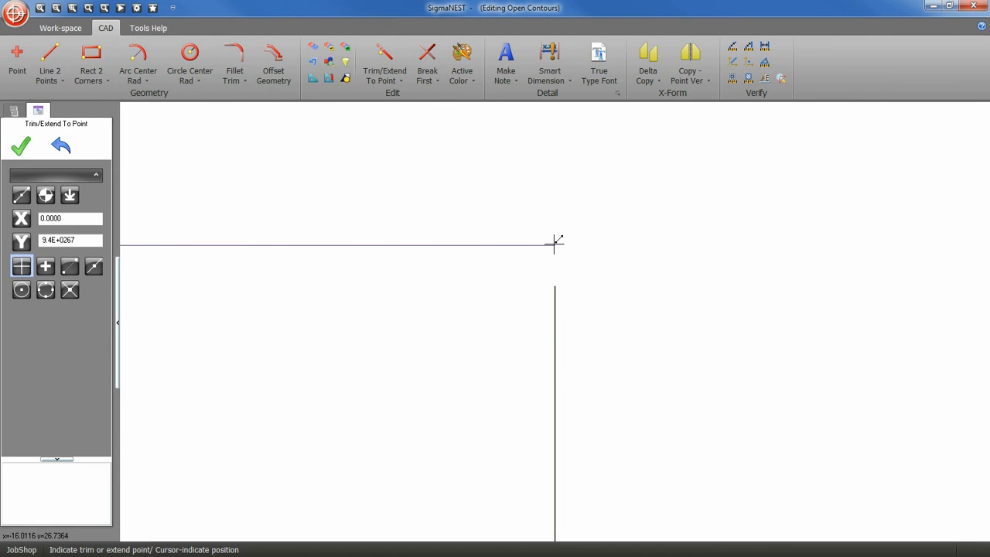